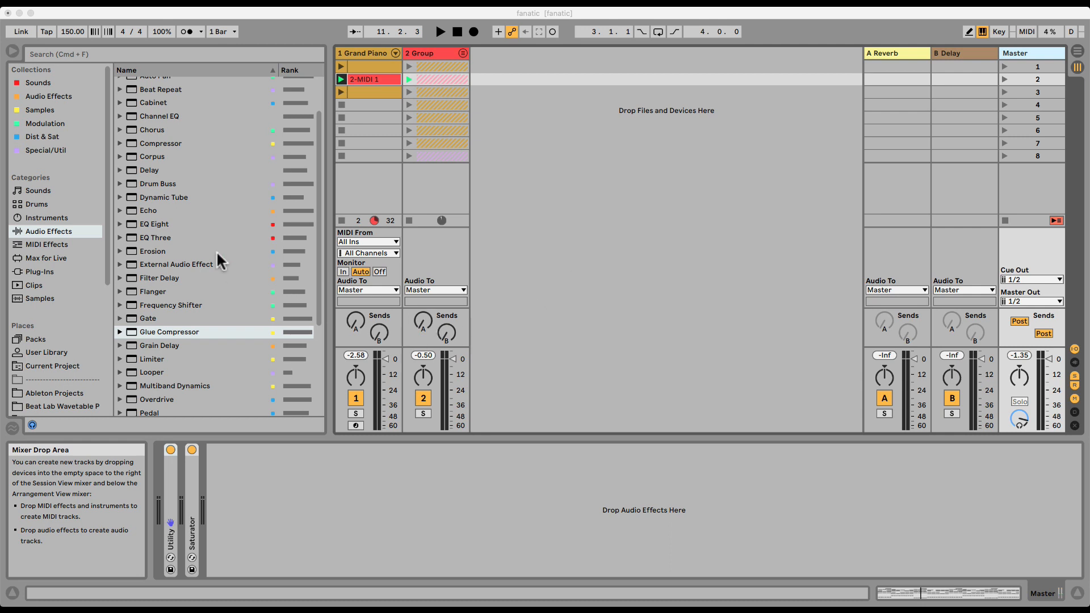
Step: Scroll the Audio Effects list to reach Spectrum for the master track
{"action": "scroll", "scroll_direction": "down", "scroll_amount": 3}
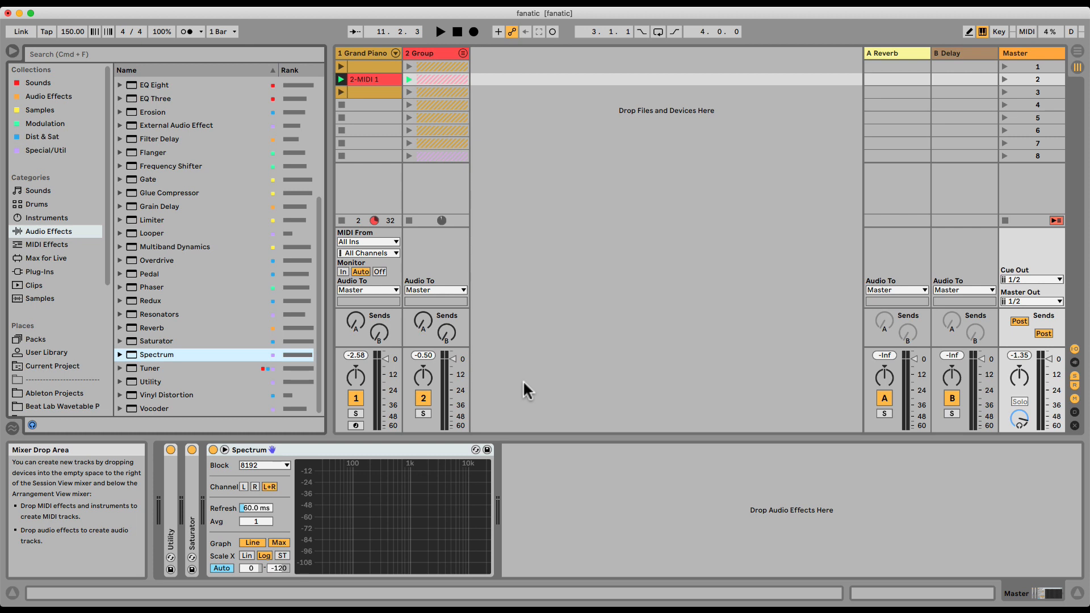
Step: Play the set and enlarge Spectrum's frequency curve in the main area
{"action": "left_click", "coordinate": [443, 32]}
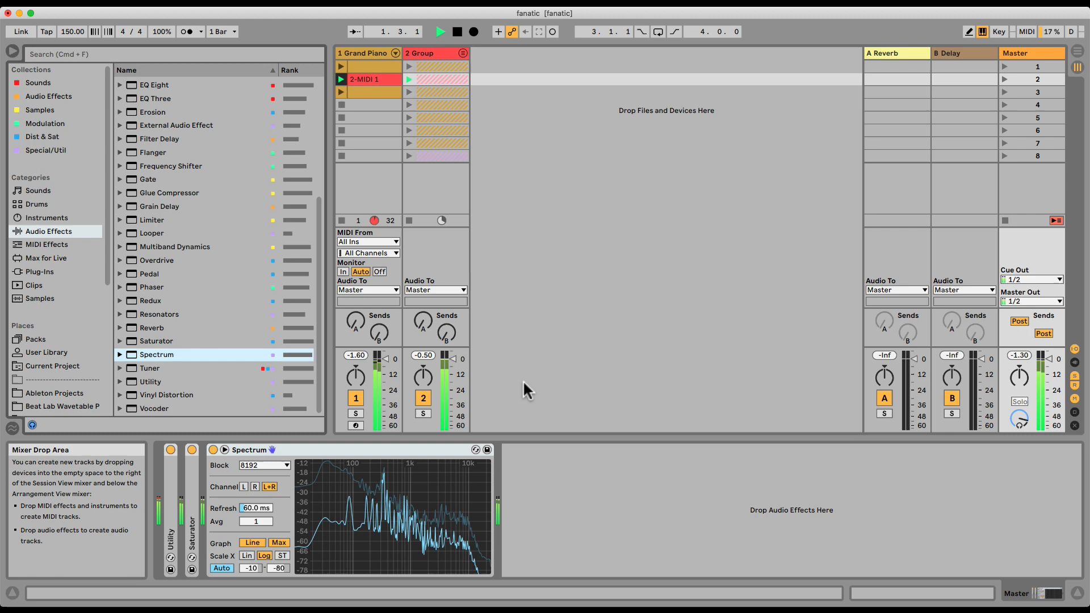
{"action": "mouse_move", "coordinate": [289, 485]}
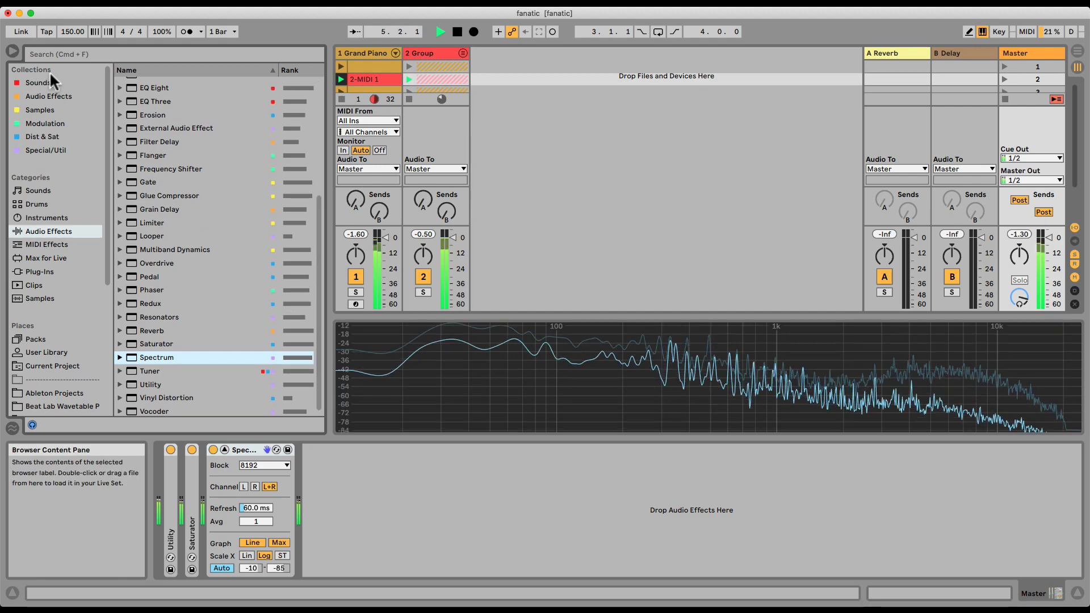
{"action": "left_click", "coordinate": [8, 50]}
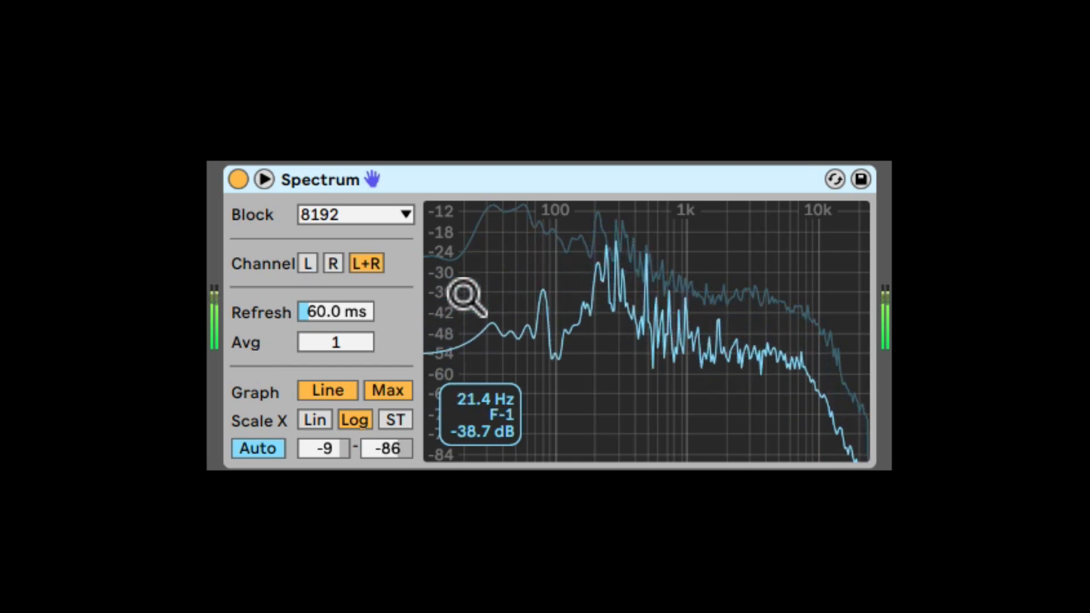
{"action": "mouse_move", "coordinate": [860, 288]}
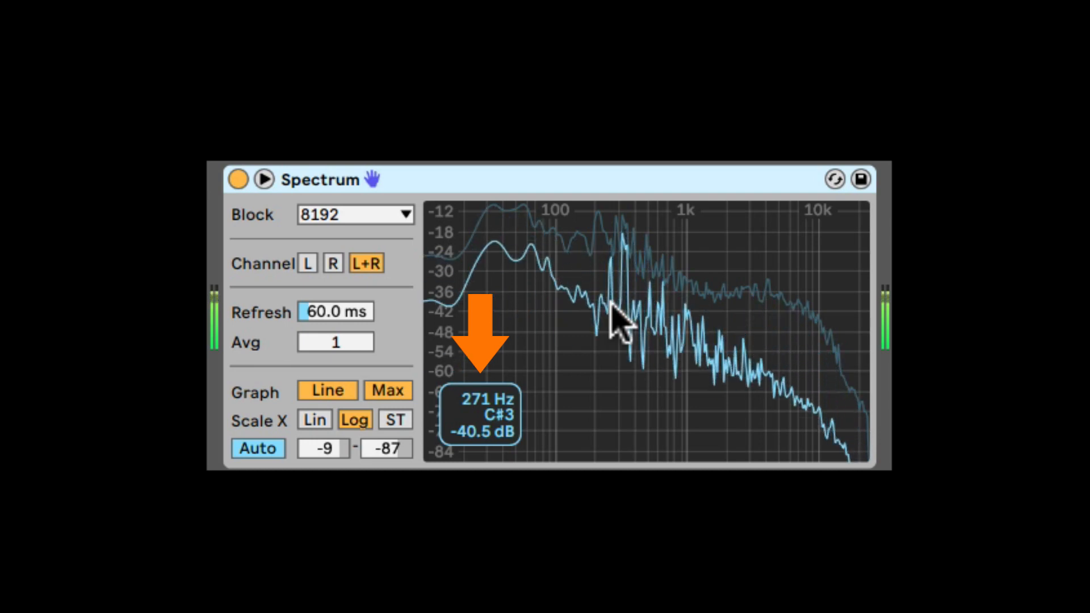
{"action": "mouse_move", "coordinate": [616, 451]}
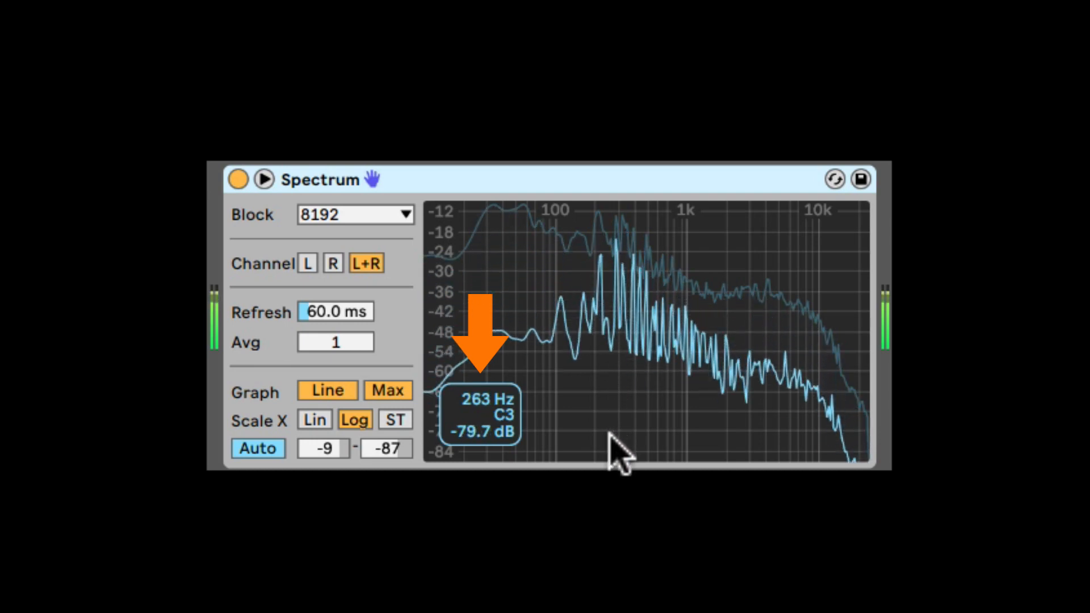
{"action": "mouse_move", "coordinate": [616, 300]}
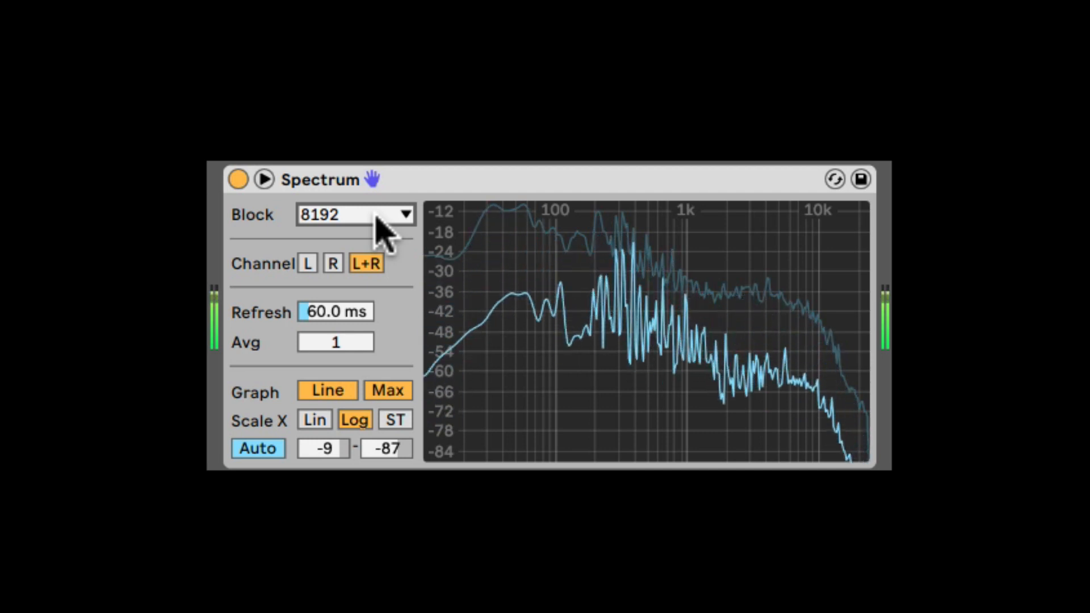
Step: Set Spectrum's Block to 16384, then toggle Channel L and R
{"action": "left_click", "coordinate": [354, 214]}
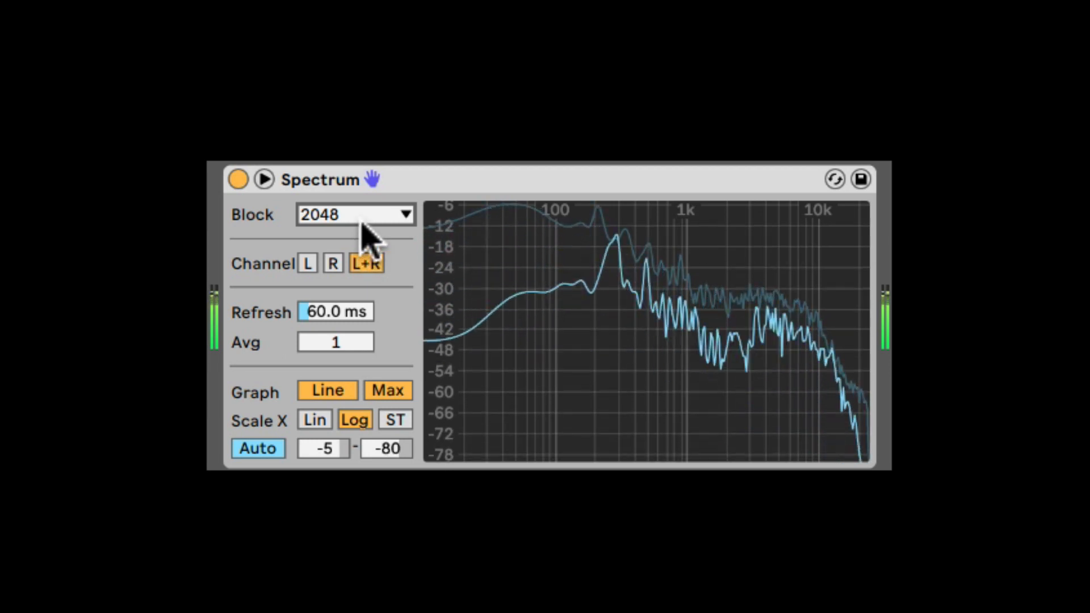
{"action": "left_click", "coordinate": [354, 214]}
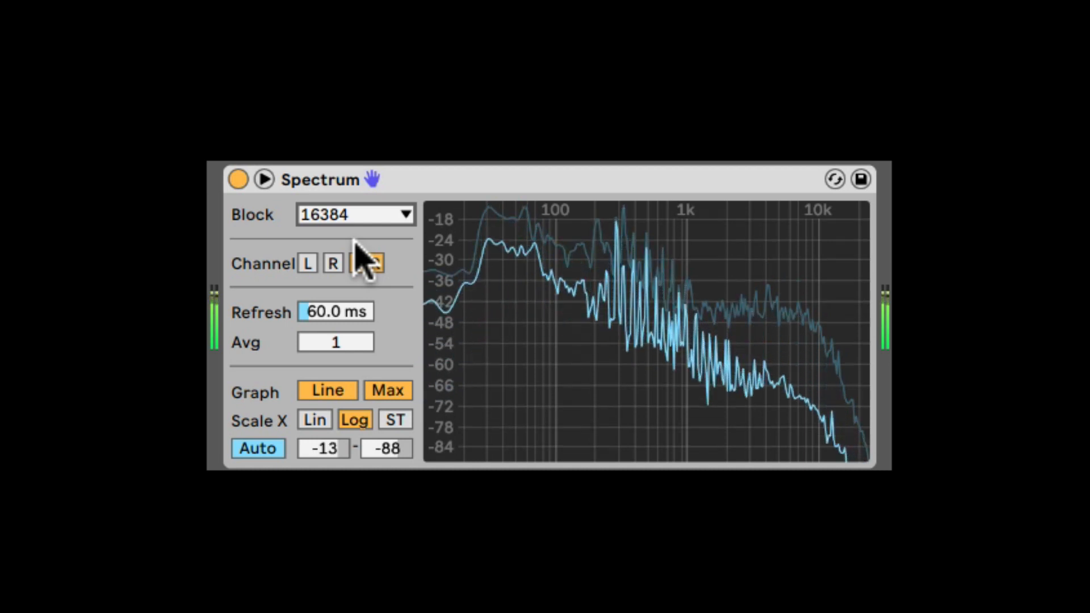
{"action": "left_click", "coordinate": [367, 263]}
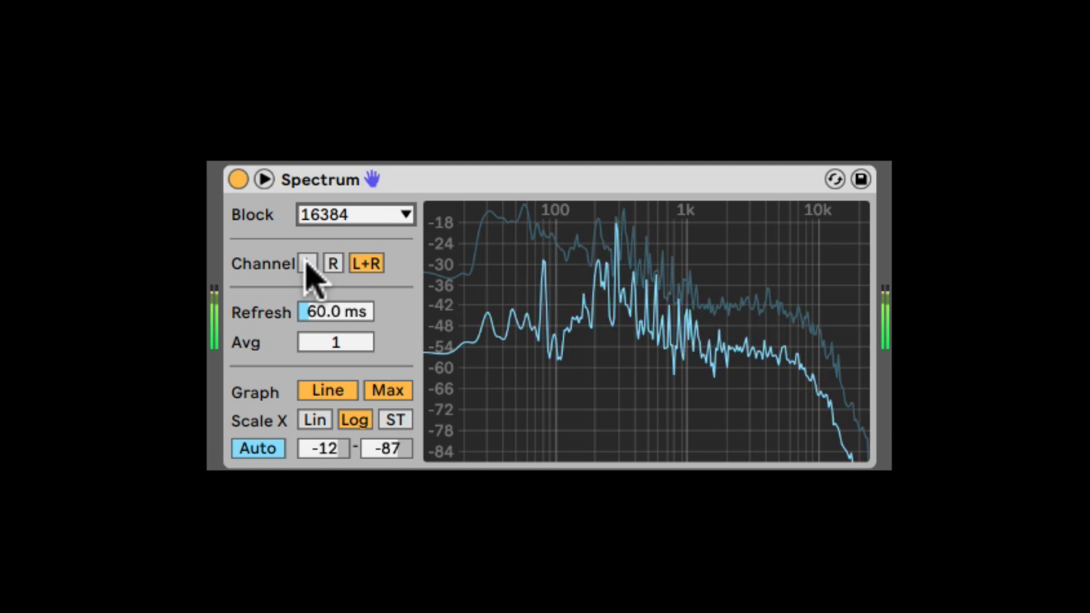
{"action": "left_click", "coordinate": [332, 263]}
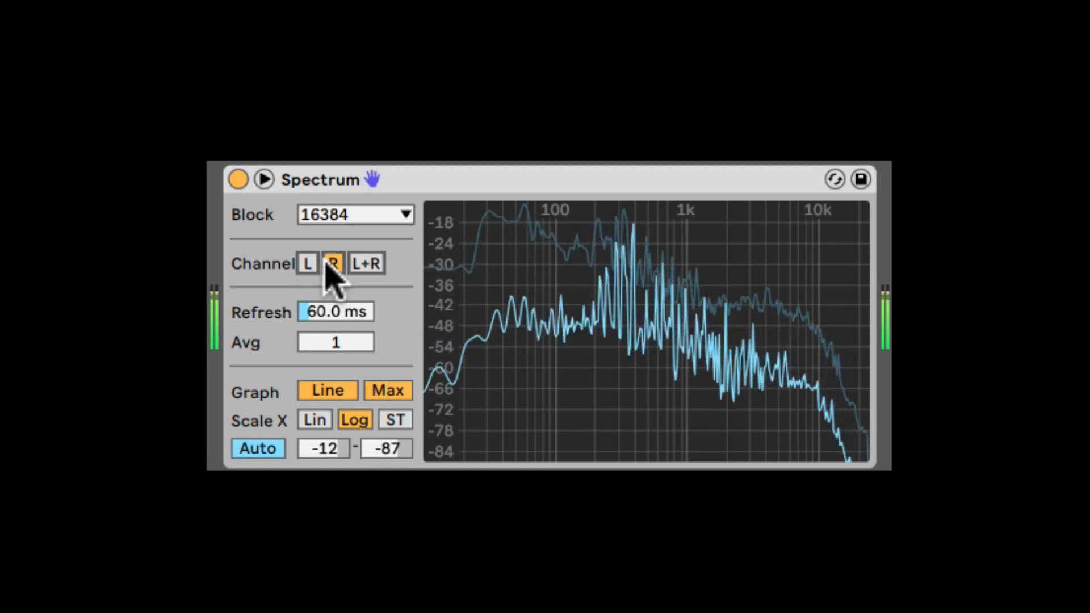
{"action": "left_click", "coordinate": [367, 264]}
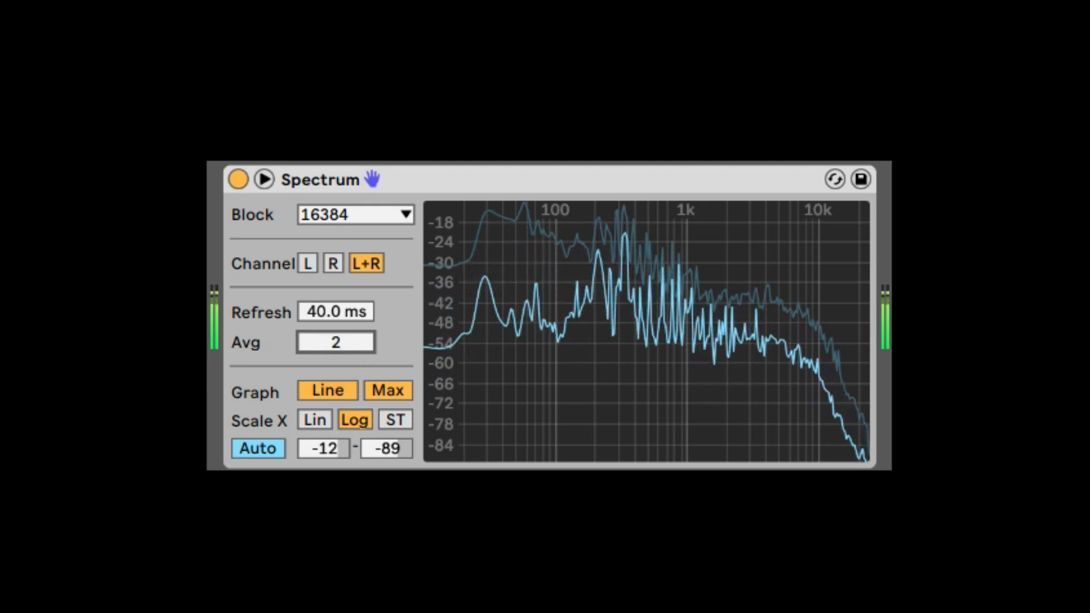
Step: Switch Spectrum's Graph to Bins, then back to Line
{"action": "left_click", "coordinate": [326, 390]}
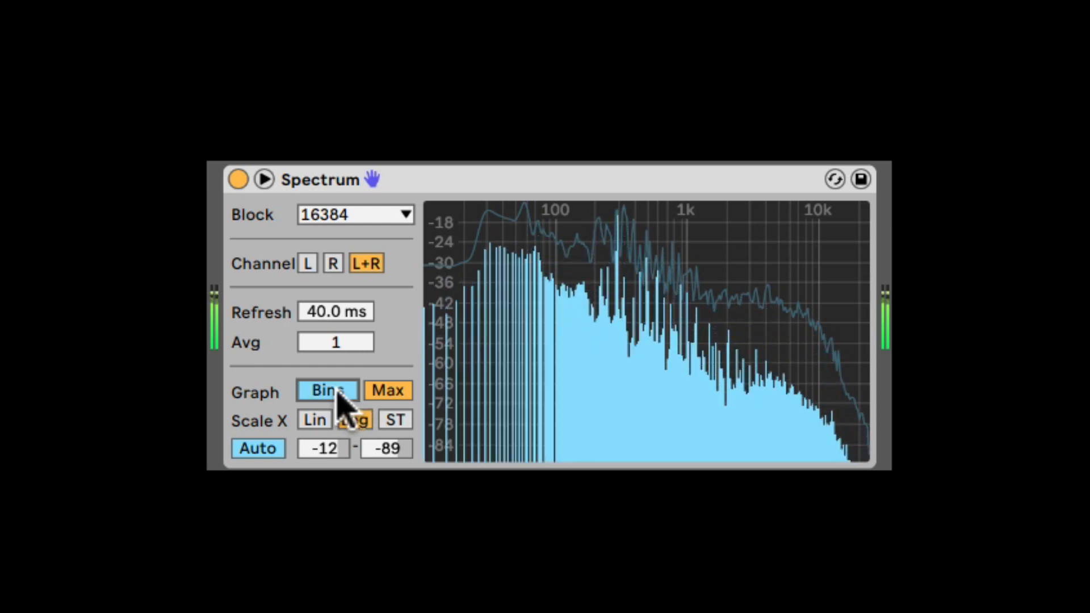
{"action": "left_click", "coordinate": [327, 390]}
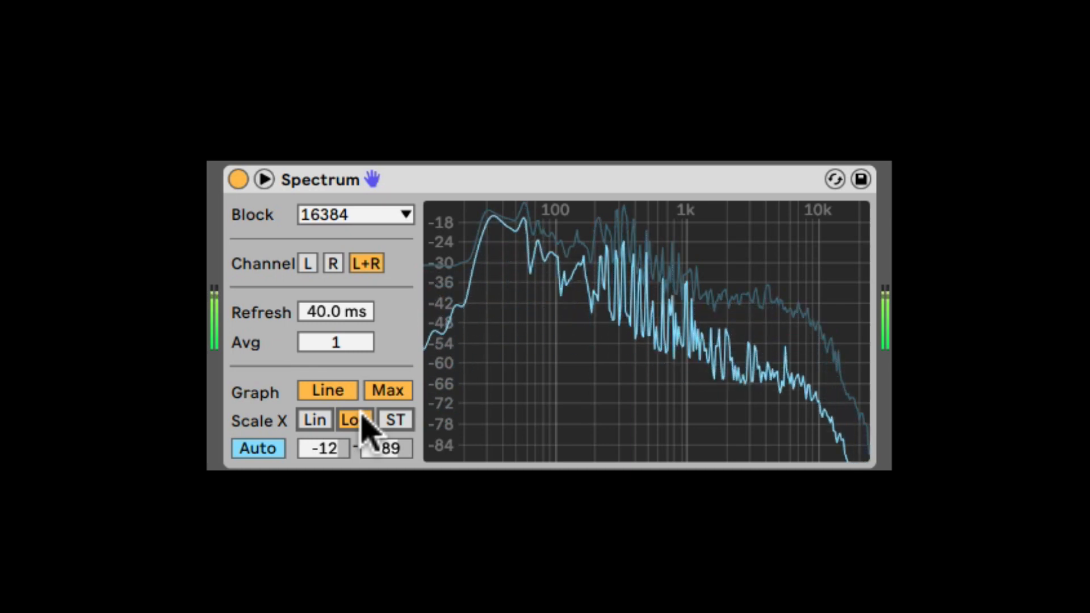
{"action": "left_click", "coordinate": [354, 420]}
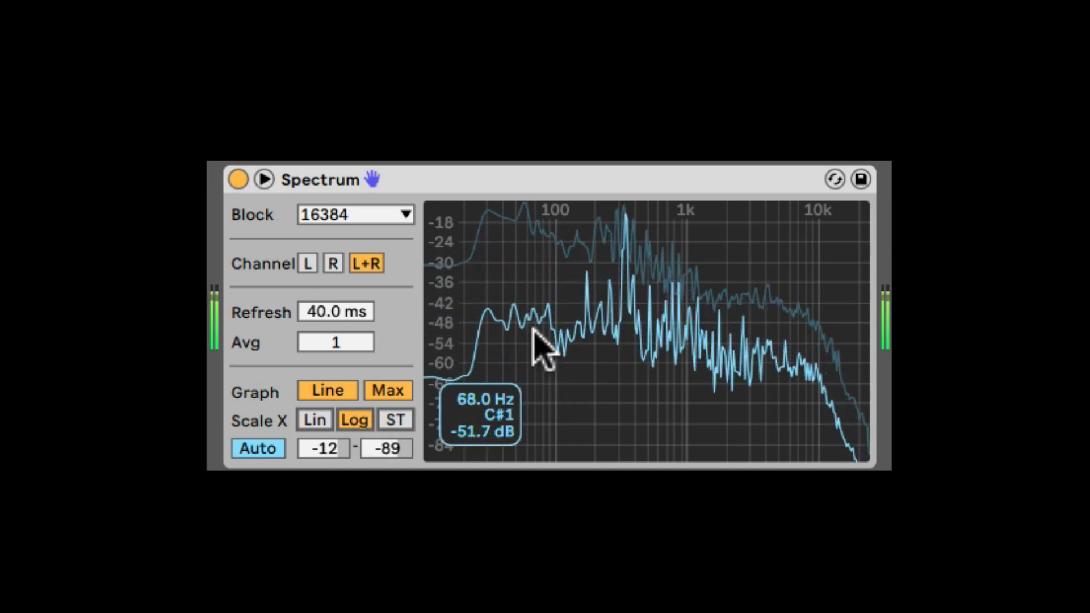
{"action": "mouse_move", "coordinate": [470, 334]}
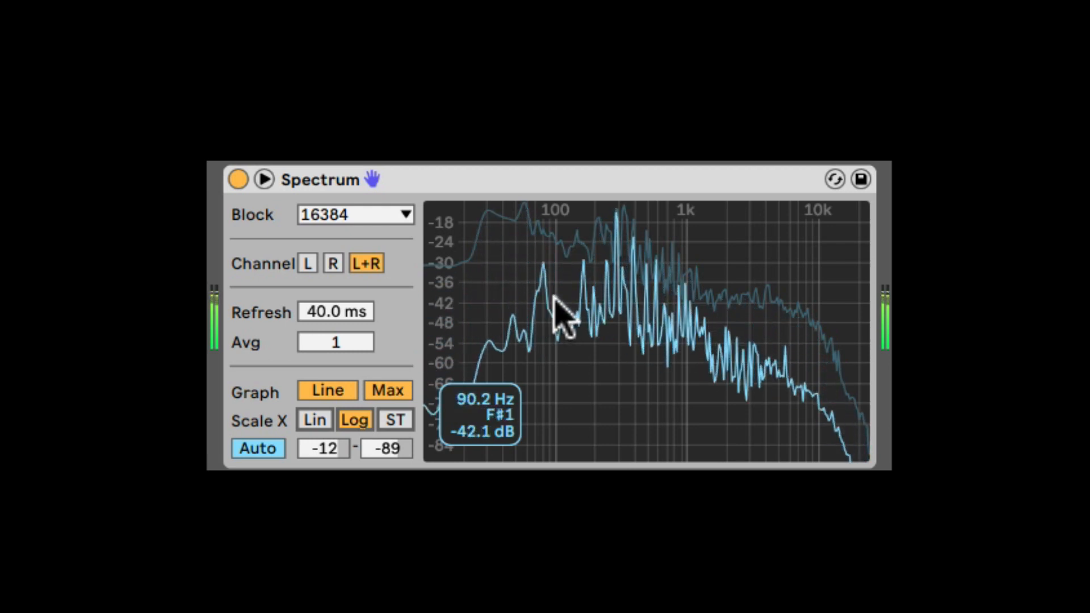
{"action": "mouse_move", "coordinate": [786, 319]}
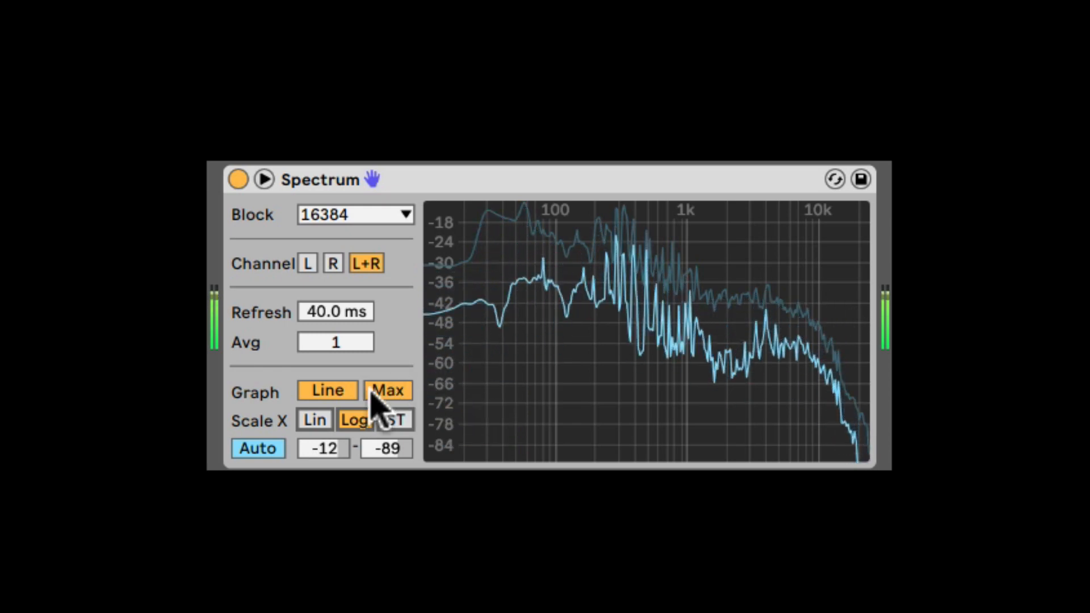
{"action": "left_click", "coordinate": [314, 419]}
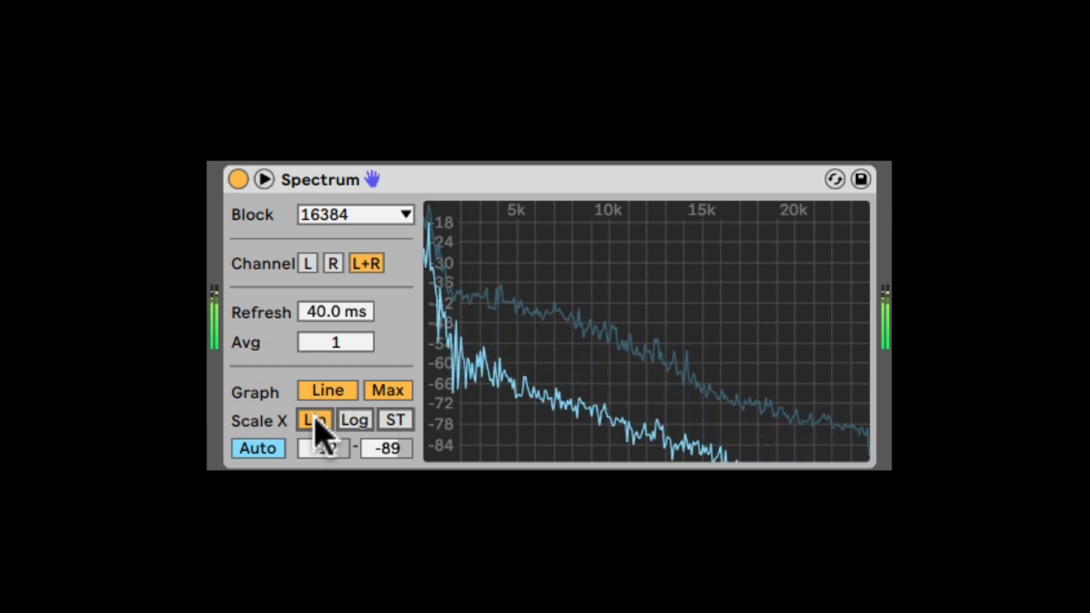
{"action": "left_click", "coordinate": [354, 420]}
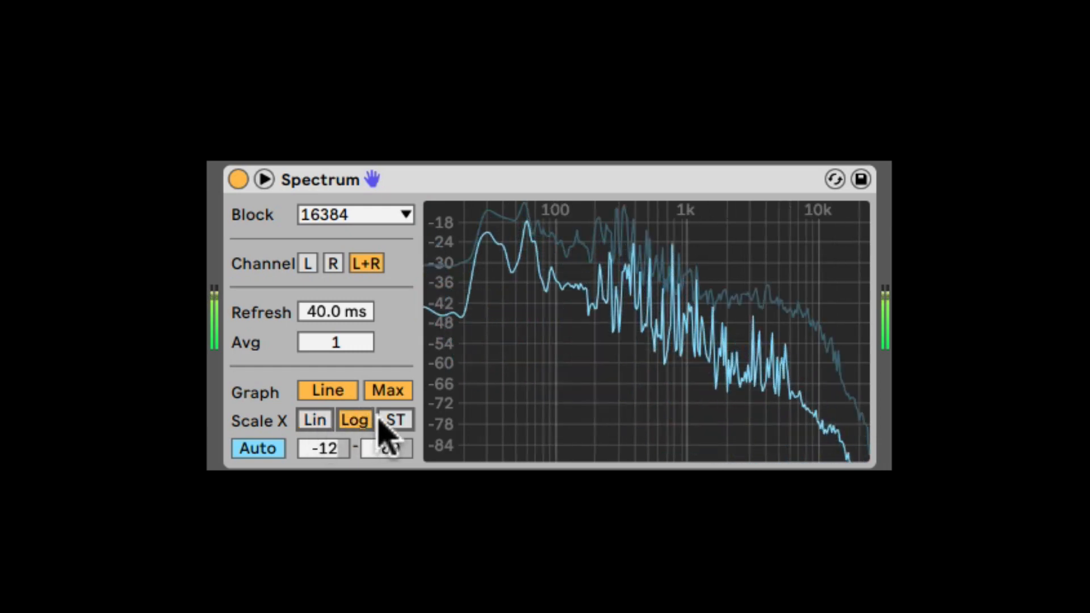
{"action": "left_click", "coordinate": [395, 420]}
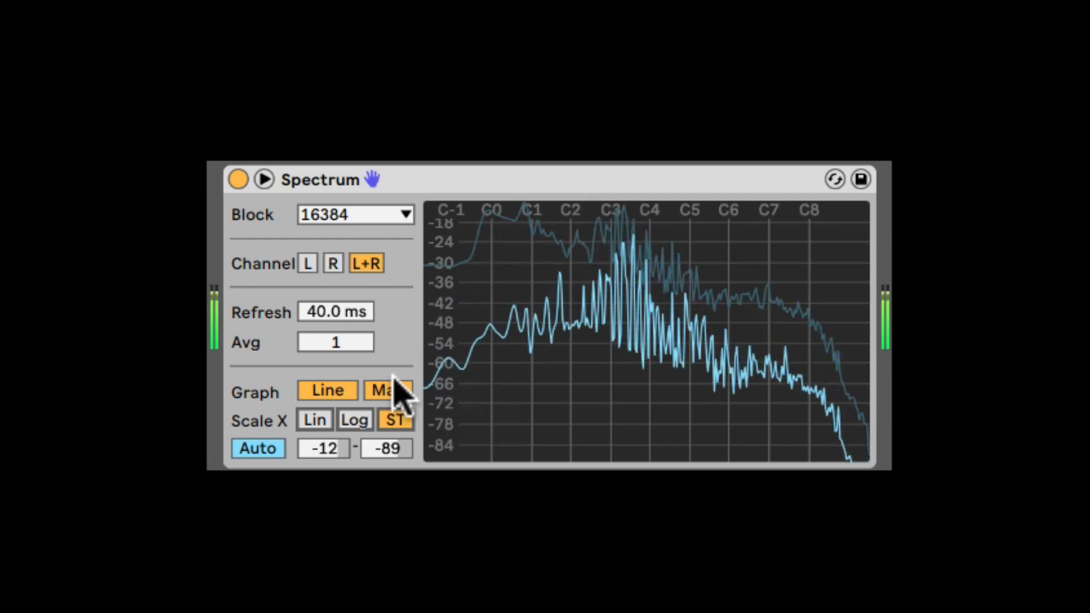
{"action": "left_click", "coordinate": [354, 420]}
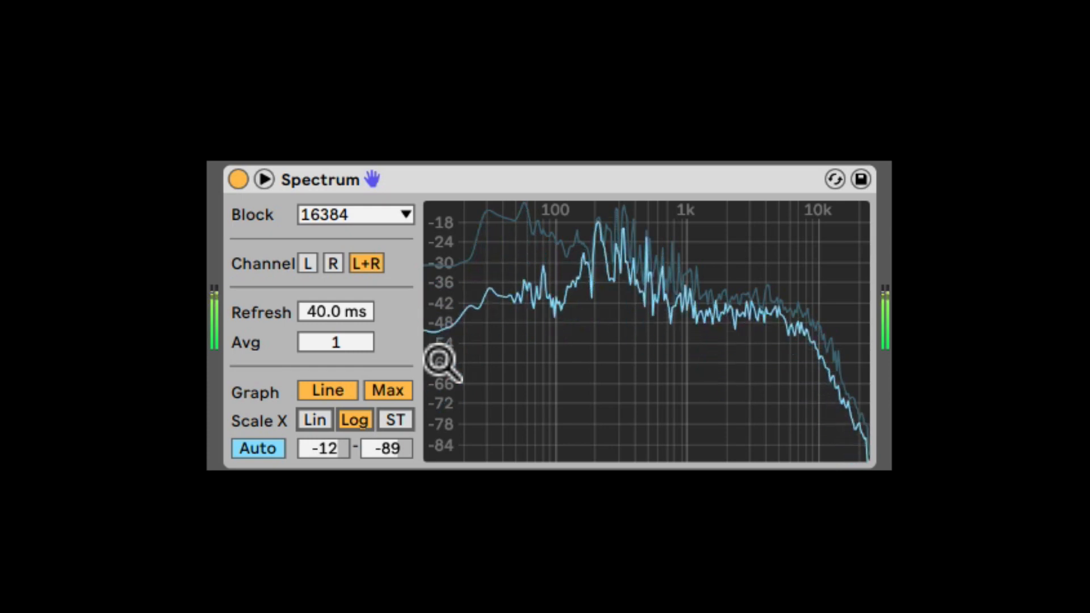
Step: Switch Auto to manual Range and set the span from 1 dB to -95 dB
{"action": "left_click", "coordinate": [257, 448]}
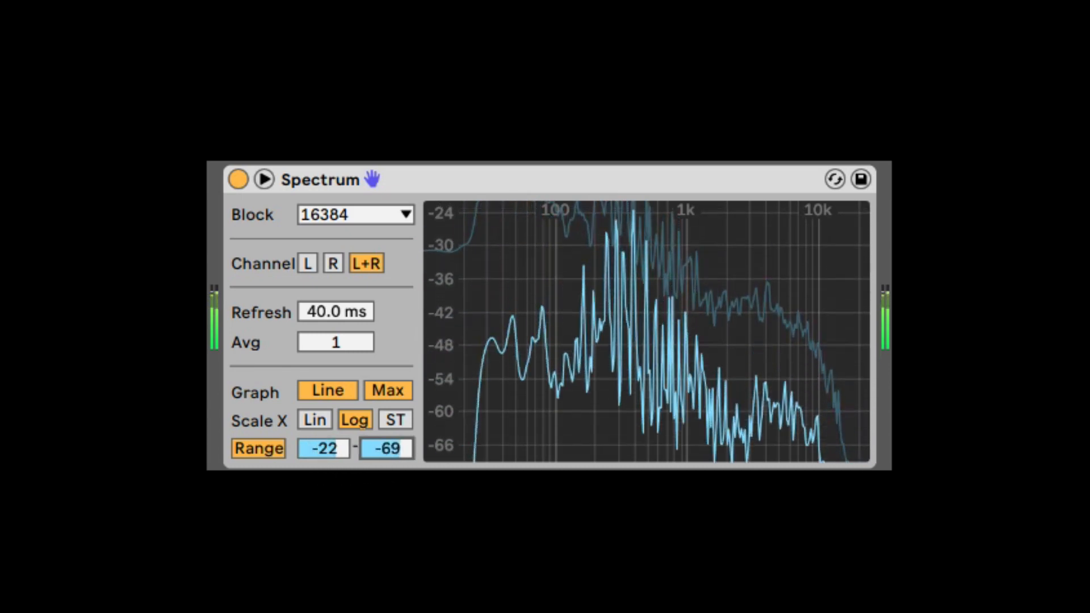
{"action": "left_click_drag", "start_coordinate": [387, 447], "coordinate": [388, 437]}
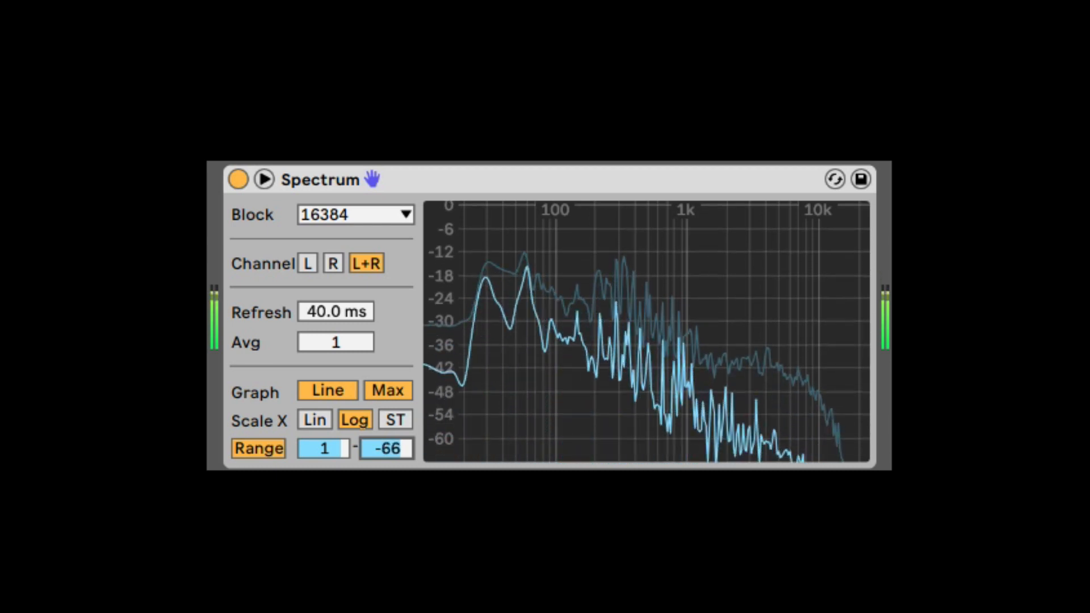
{"action": "left_click_drag", "start_coordinate": [386, 447], "coordinate": [386, 465]}
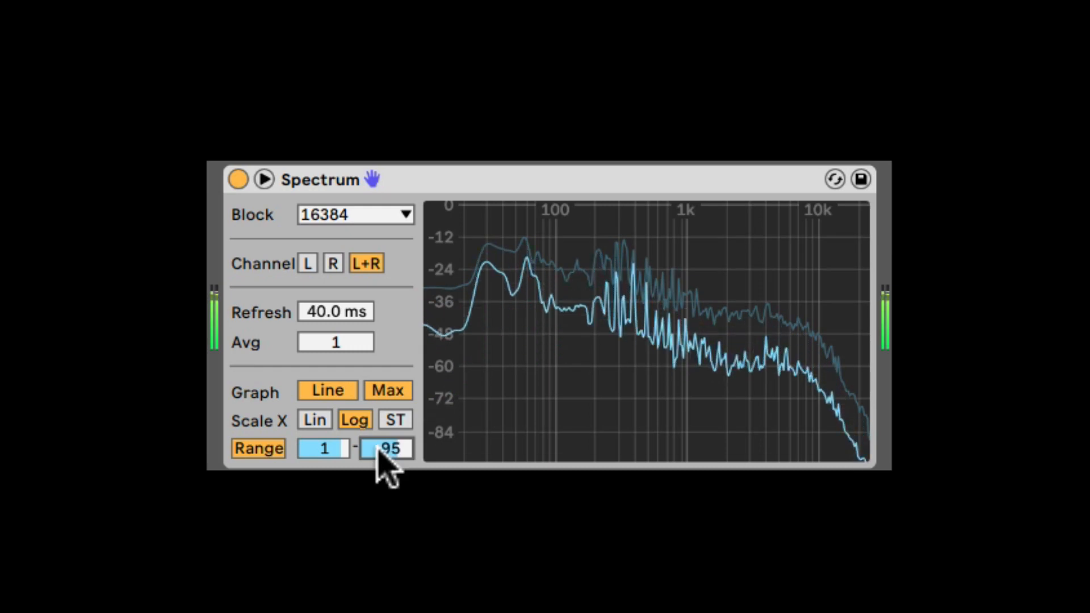